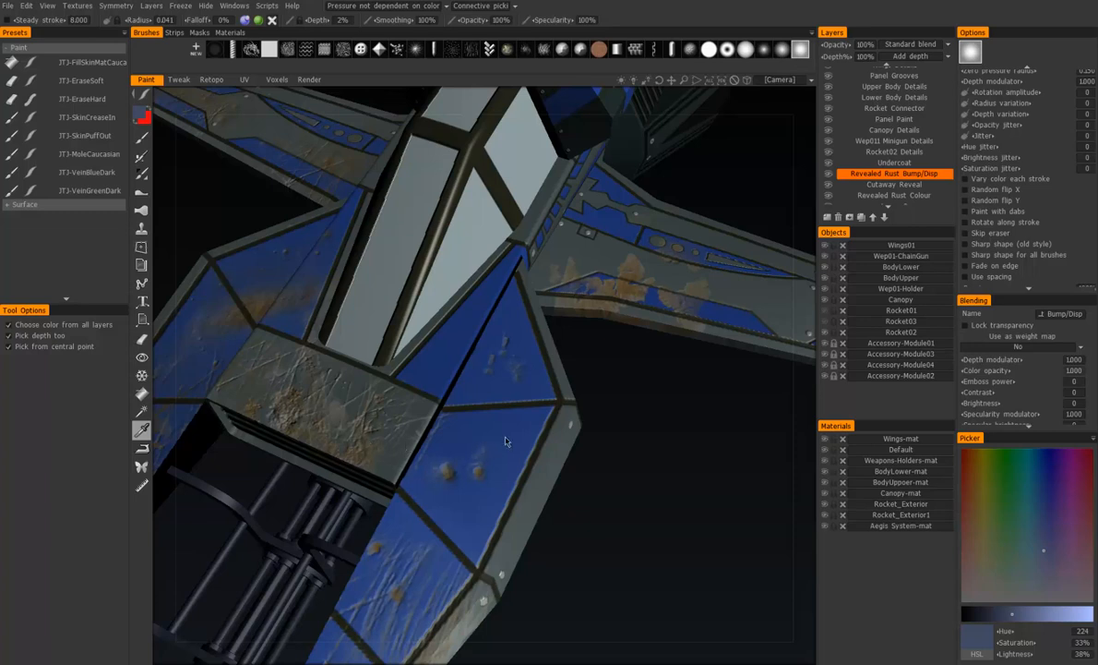
{"action": "mouse_move", "coordinate": [44, 336]}
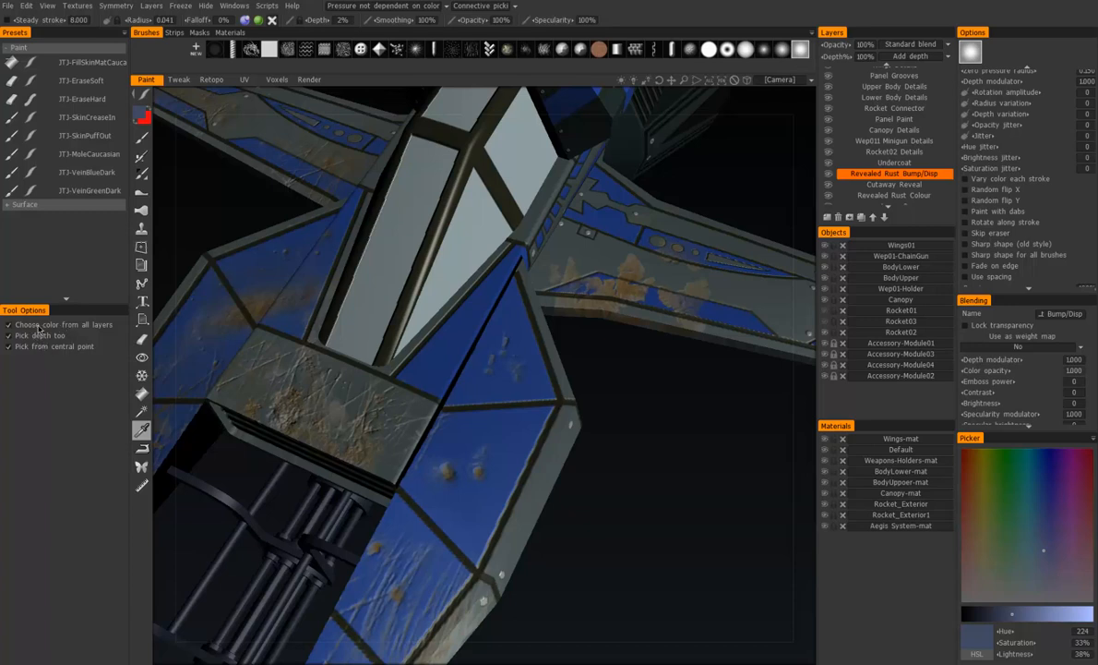
{"action": "mouse_move", "coordinate": [45, 332]}
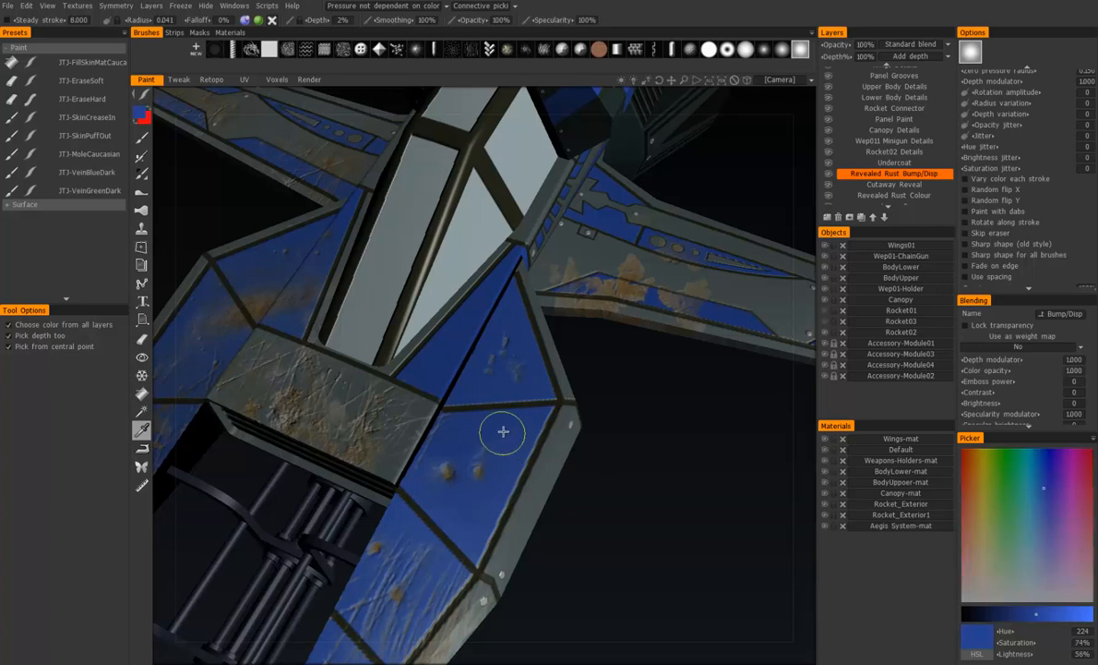
{"action": "mouse_move", "coordinate": [502, 461]}
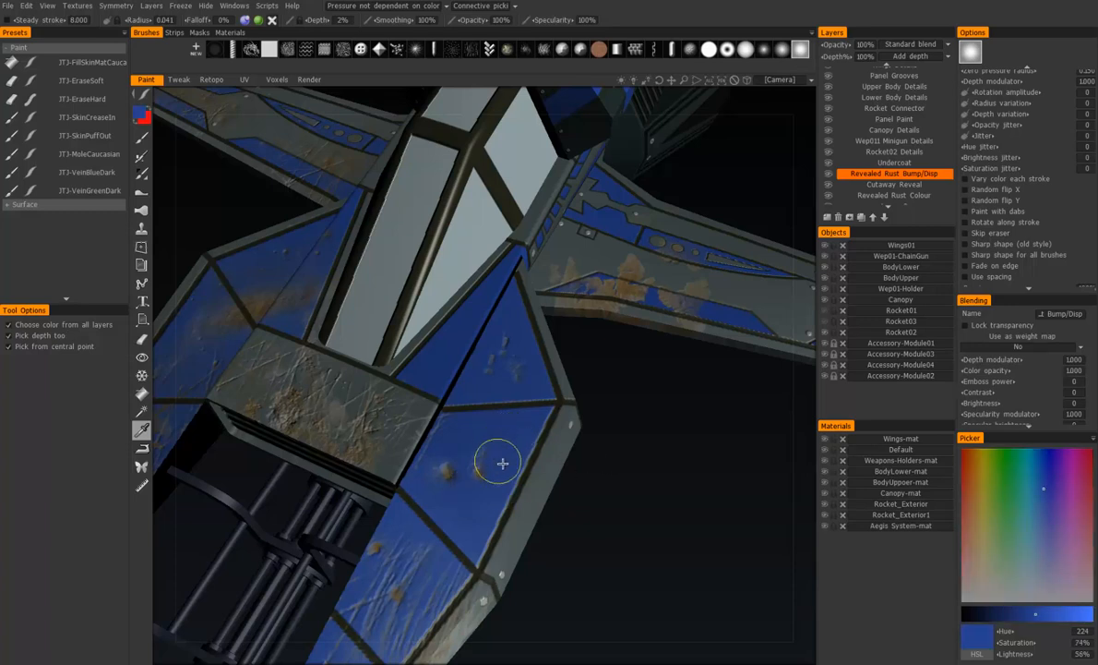